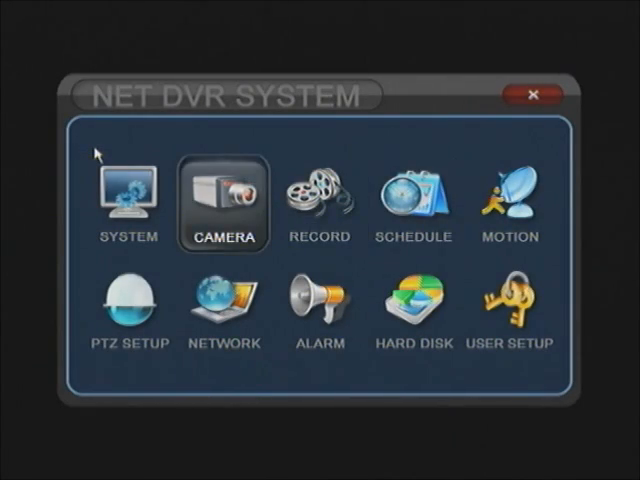
- Enter System Setup from the main menu and begin editing the Time Setup field
left_click(126, 192)
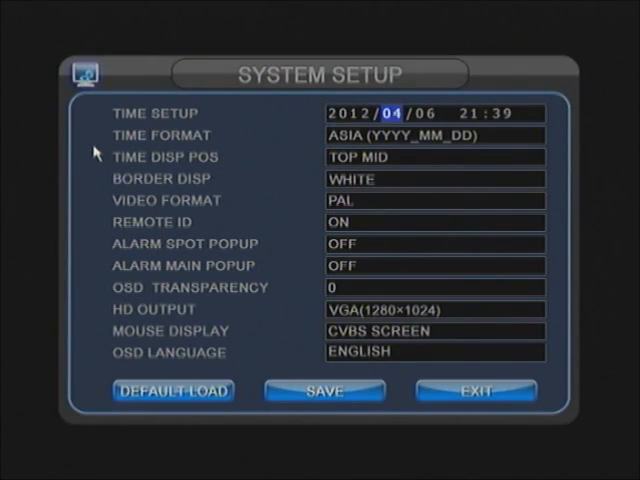
left_click(436, 134)
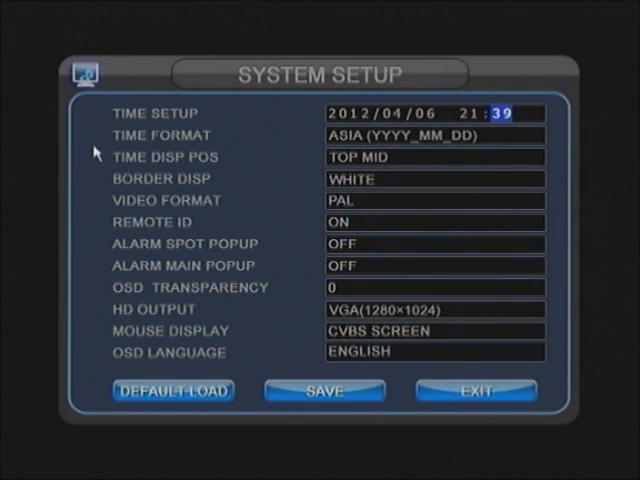
- Switch the time format to U.S. (MM_DD_YYYY) showing 04/06/2012, and set Mouse Display to CVBS SCREEN
left_click(436, 134)
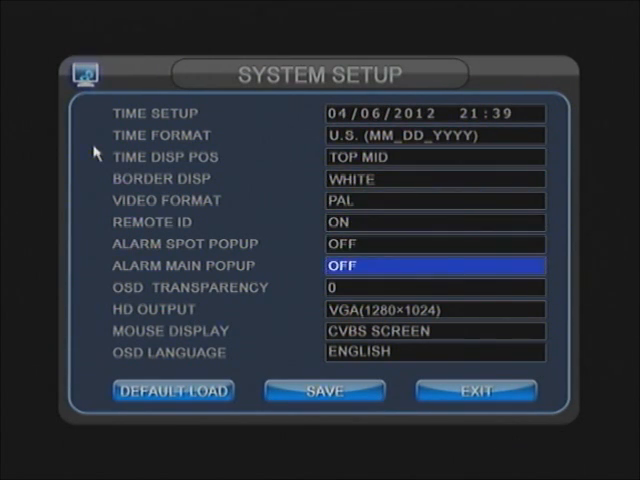
left_click(434, 332)
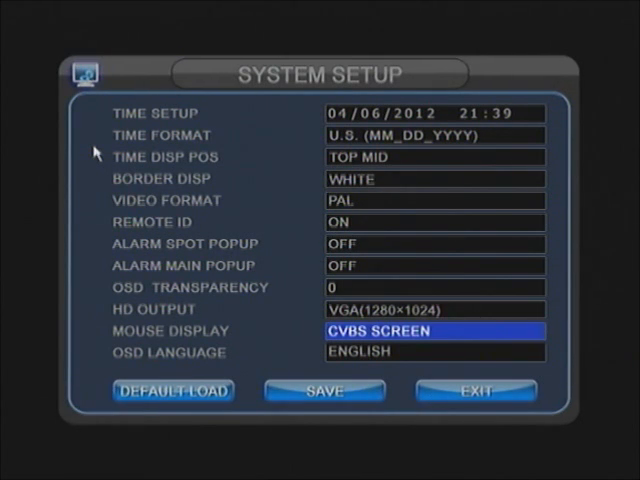
left_click(436, 332)
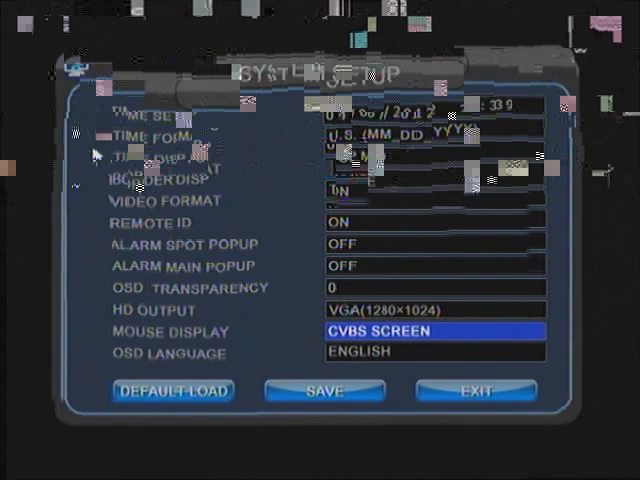
- Leave System Setup with the settings saved and return to the main menu
left_click(324, 390)
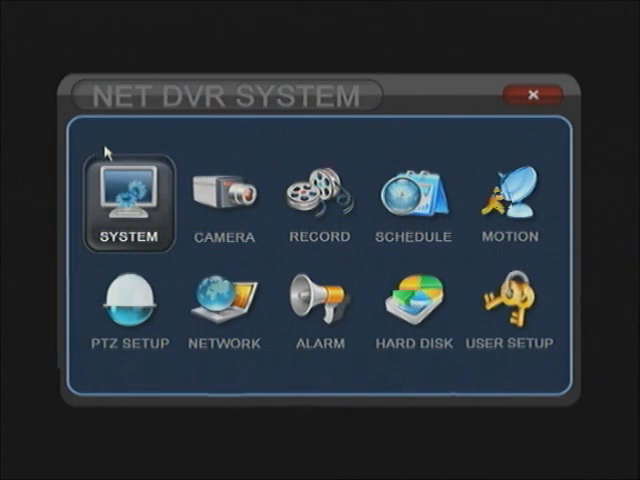
- Reopen System Setup and confirm Mouse Display still reads CVBS SCREEN
left_click(320, 198)
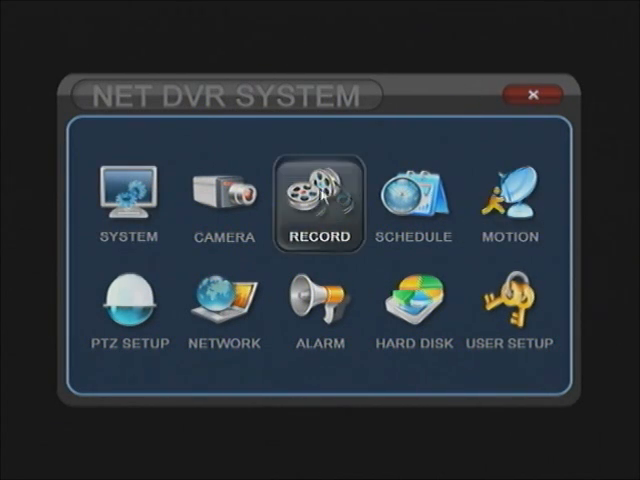
left_click(124, 196)
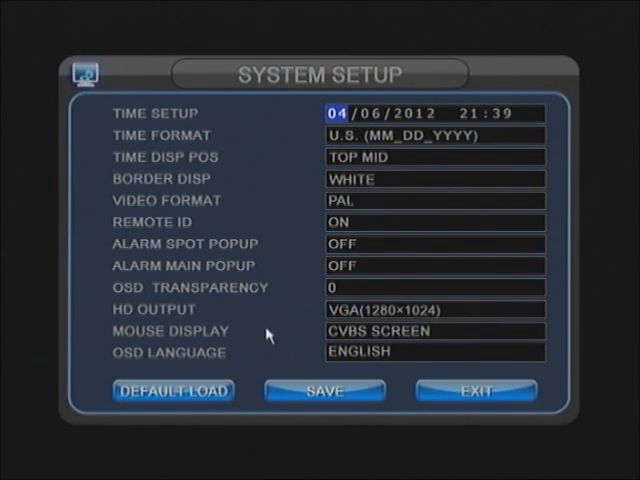
left_click(442, 330)
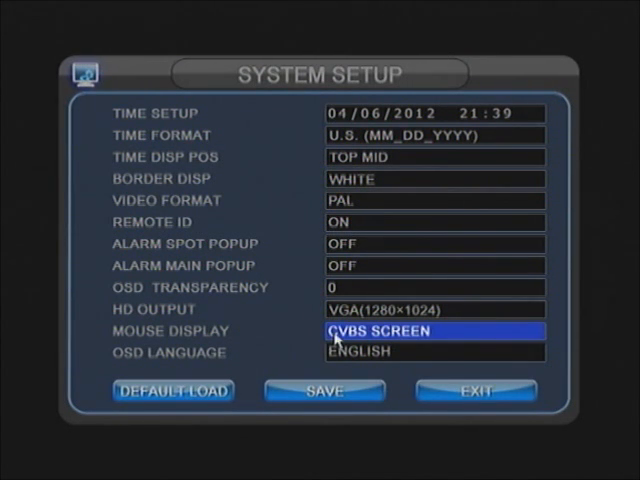